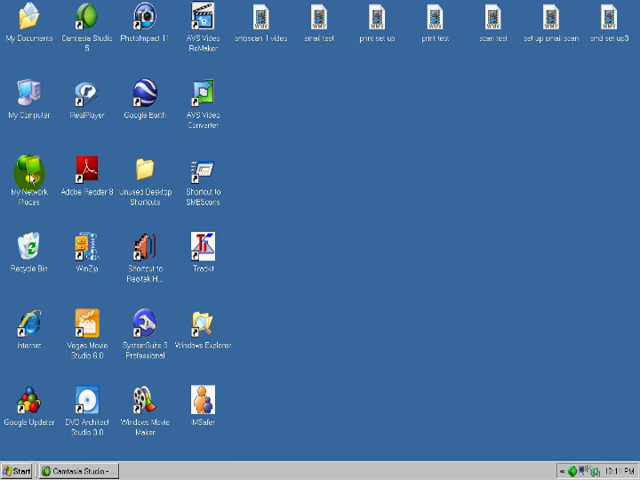
Reach Network Connections from My Network Places and bring up Local Area Connection Properties.
right_click(30, 178)
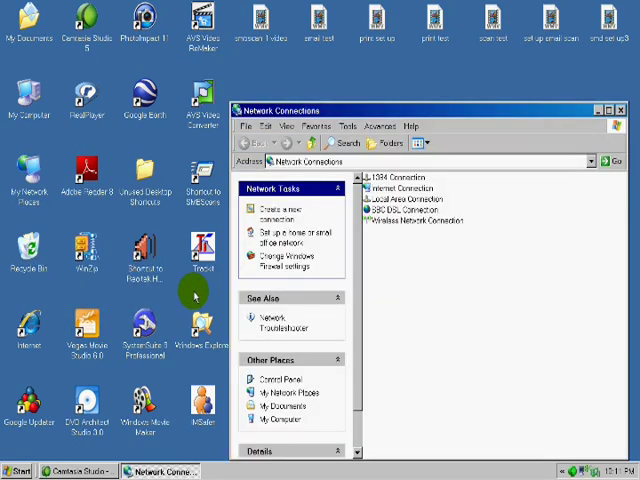
mouse_move(418, 270)
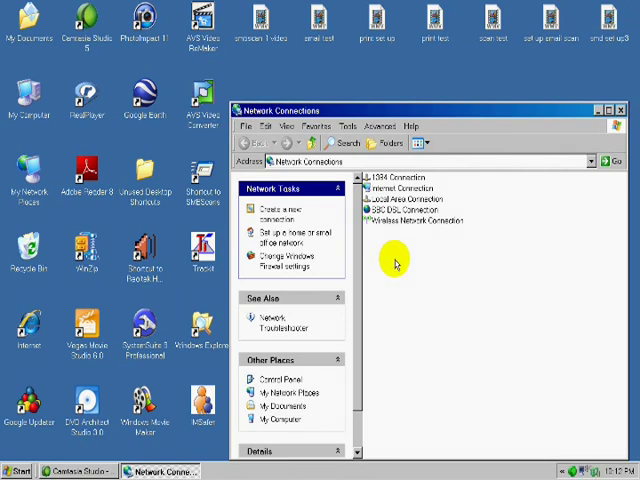
mouse_move(396, 264)
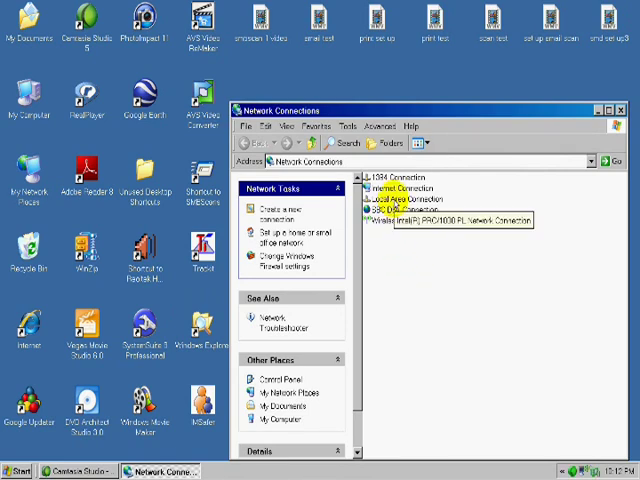
right_click(402, 198)
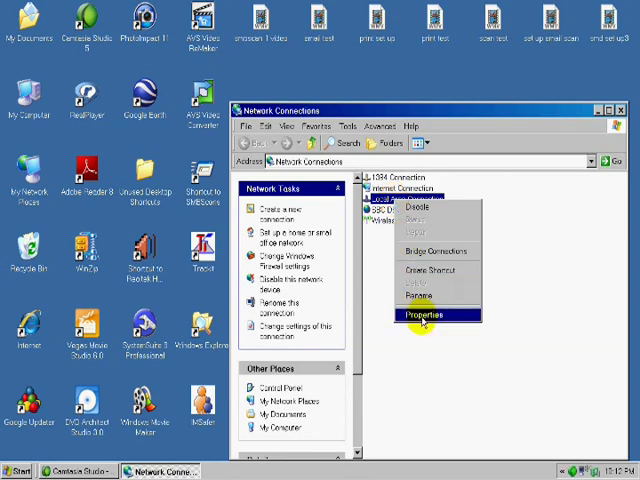
click(424, 316)
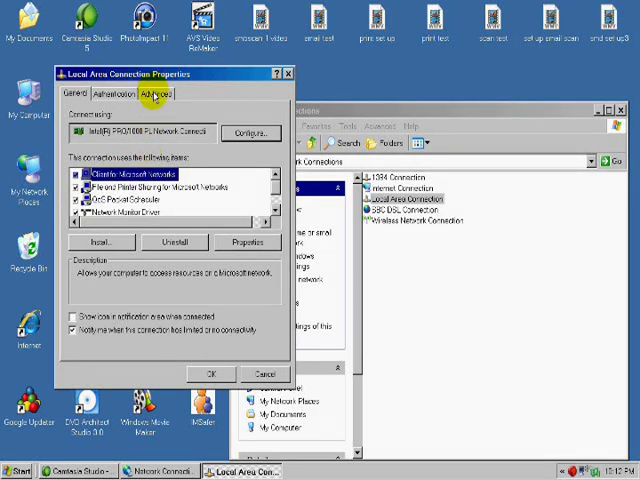
In Windows Firewall exceptions, allow File and Printer Sharing and confirm the change.
click(154, 92)
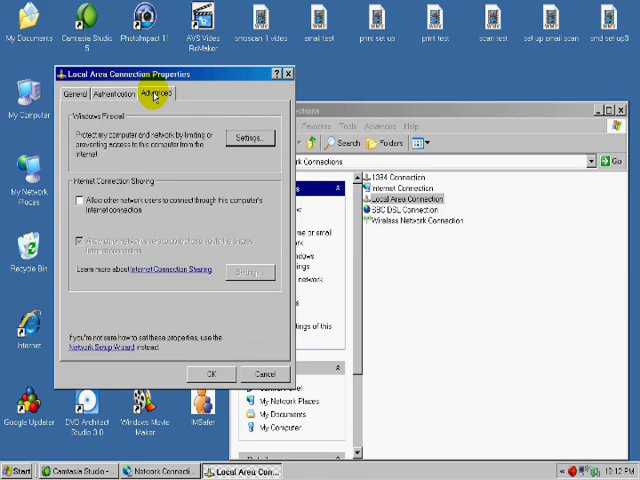
mouse_move(248, 136)
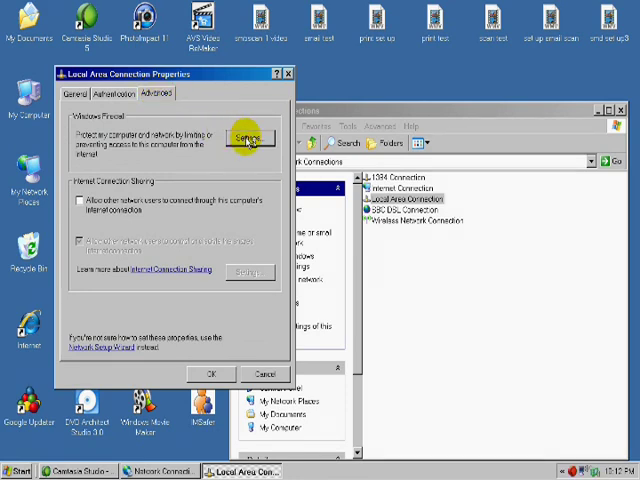
click(246, 140)
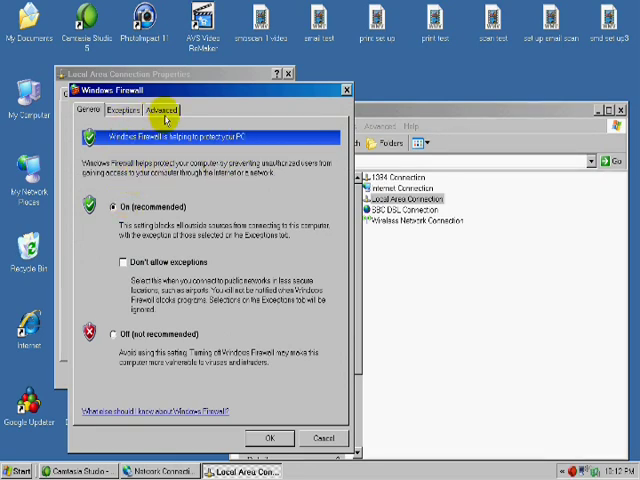
click(128, 108)
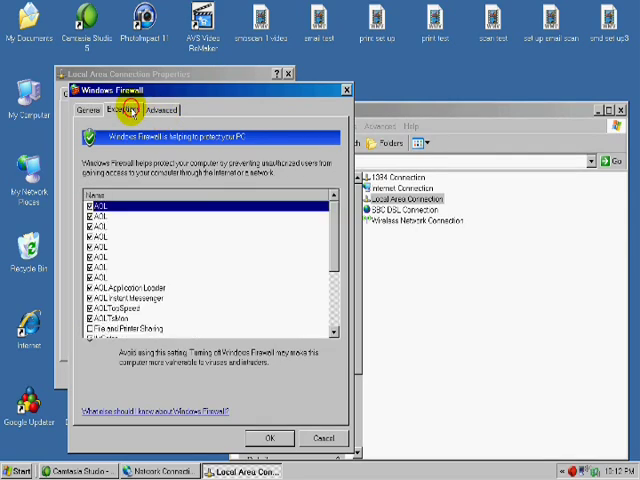
click(132, 110)
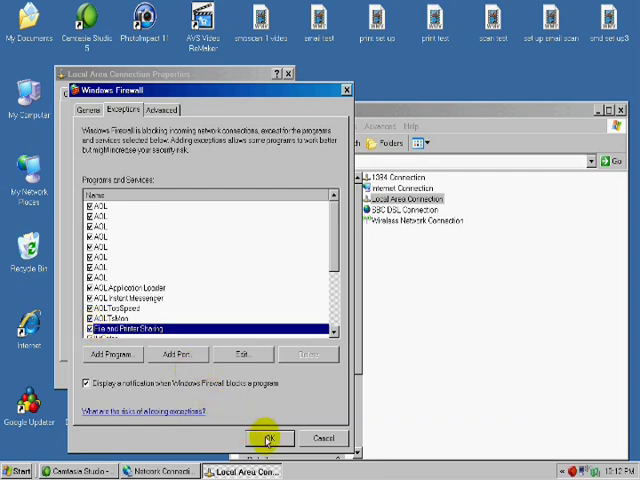
click(268, 438)
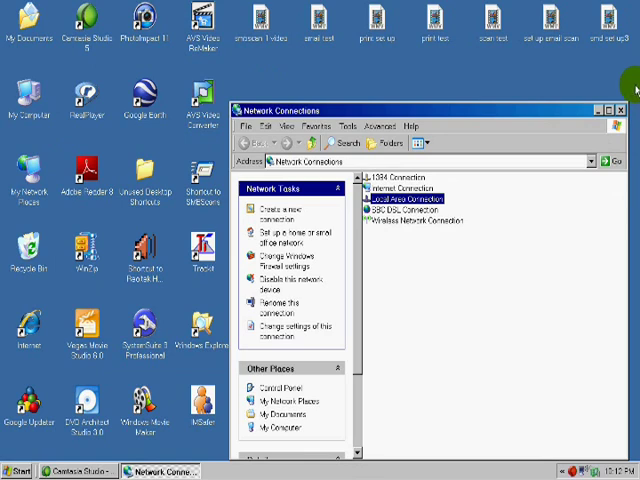
Close Network Connections and reach Folder Options from My Computer's Tools menu.
click(608, 108)
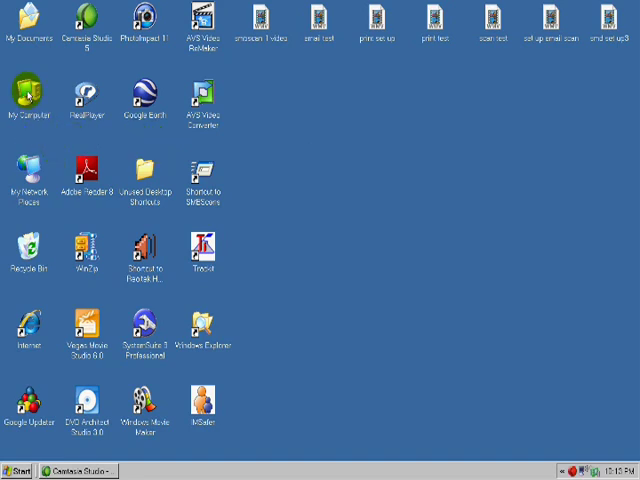
double_click(28, 98)
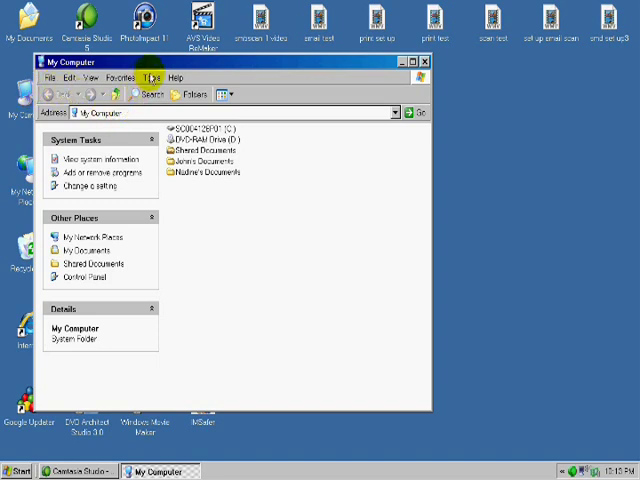
click(152, 76)
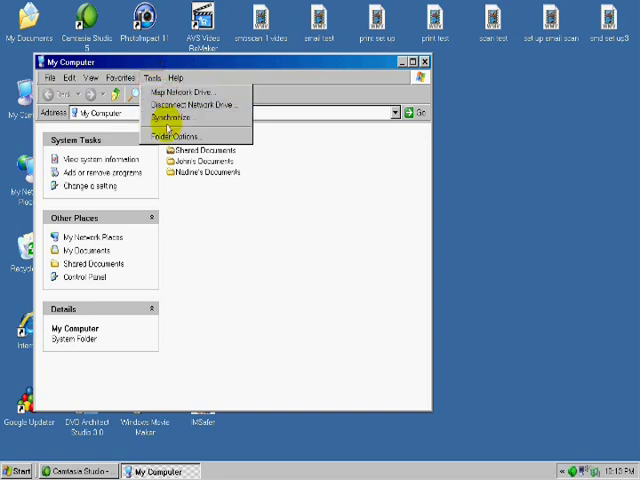
click(172, 136)
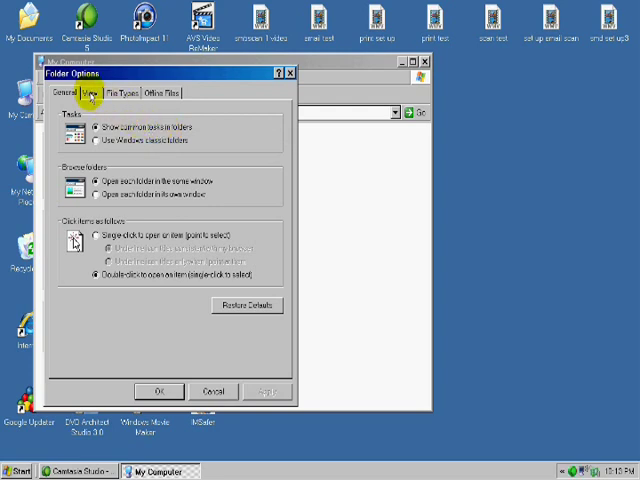
In the View settings, switch off Use simple file sharing.
click(92, 92)
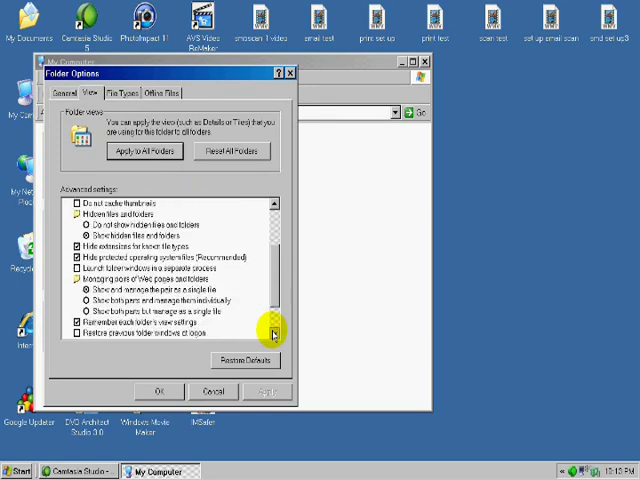
scroll(down, 3)
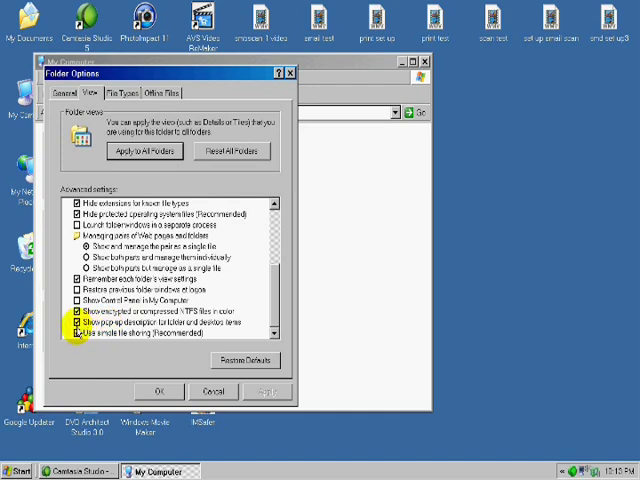
click(80, 324)
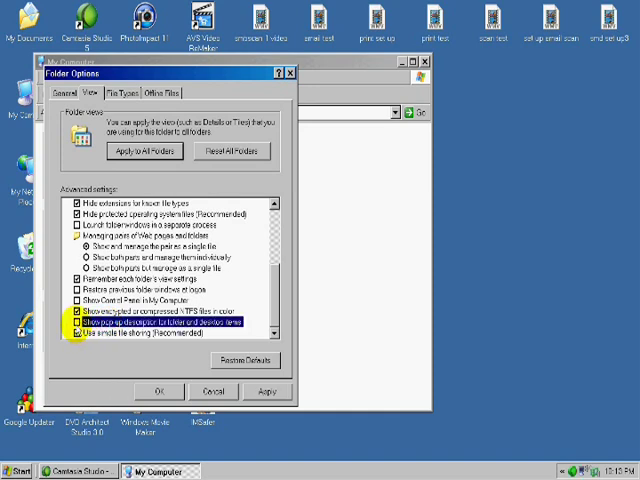
click(82, 348)
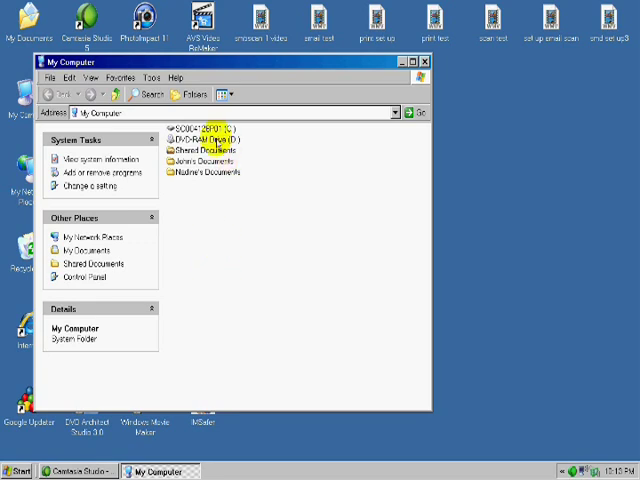
On the C: drive, create a new folder for incoming scans and name it.
double_click(196, 128)
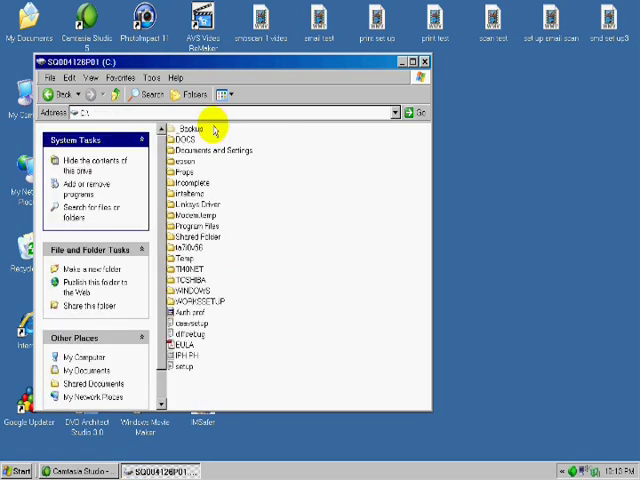
mouse_move(310, 236)
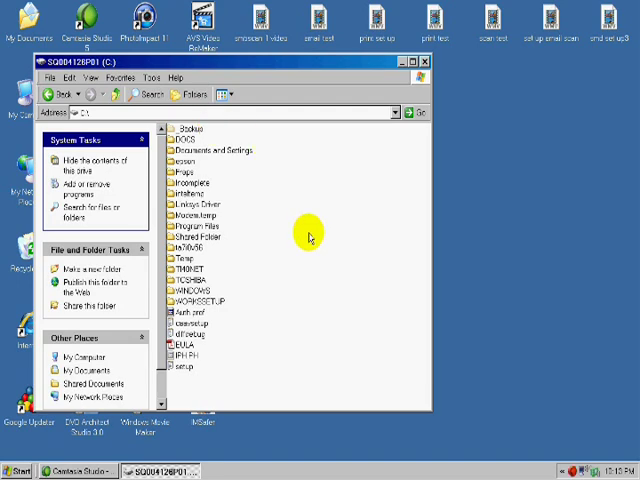
mouse_move(272, 260)
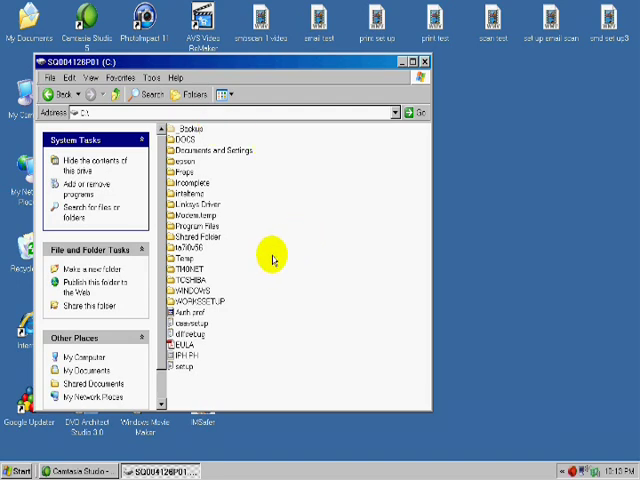
right_click(272, 258)
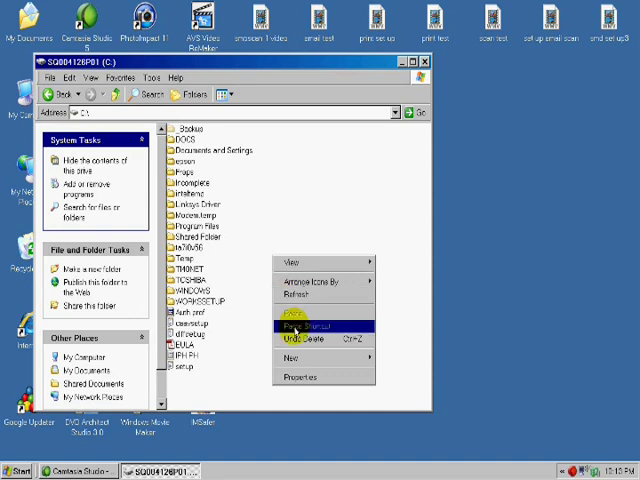
mouse_move(316, 358)
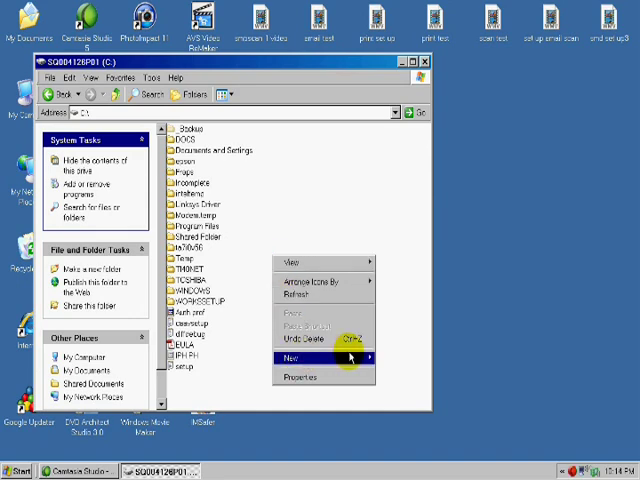
click(298, 356)
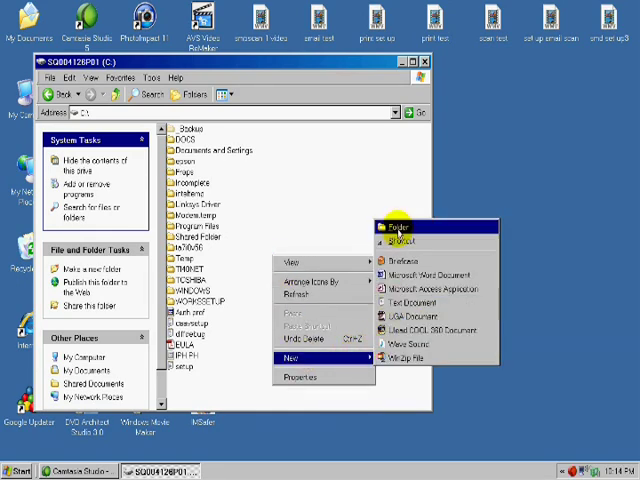
click(398, 228)
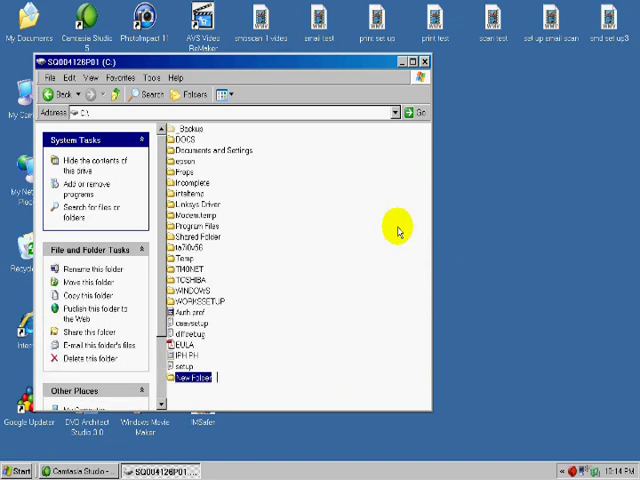
text(SWFscans)
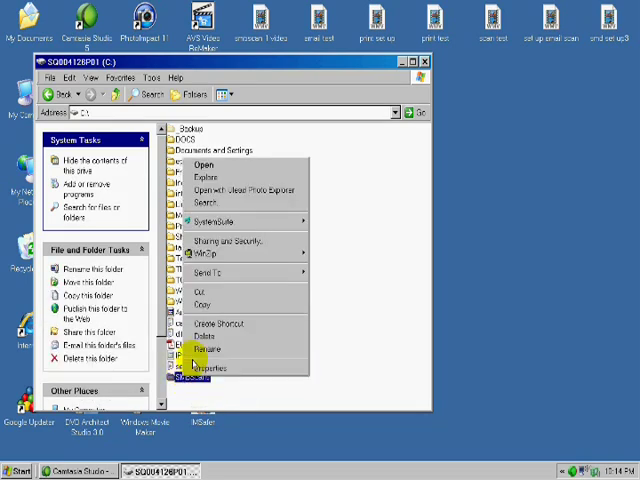
mouse_move(240, 242)
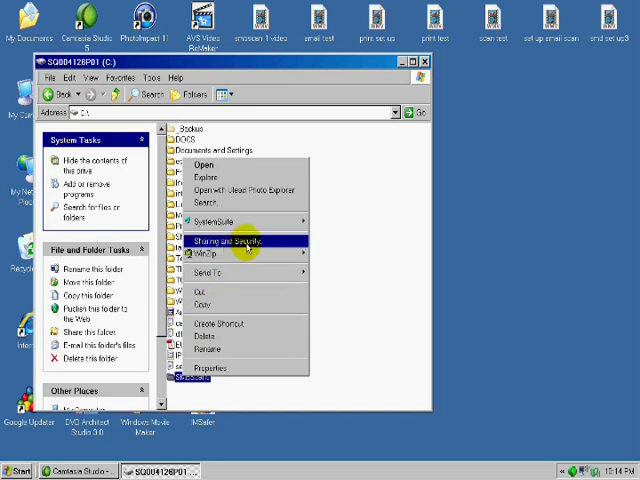
Share the SMBScans folder on the network with Full Control allowed for Everyone.
click(232, 240)
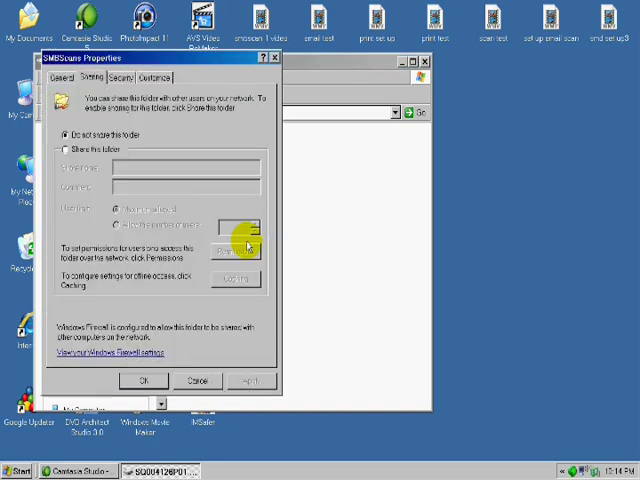
mouse_move(100, 164)
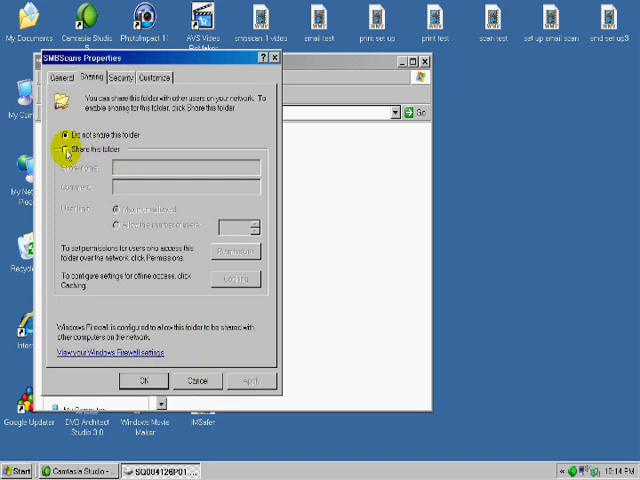
click(64, 152)
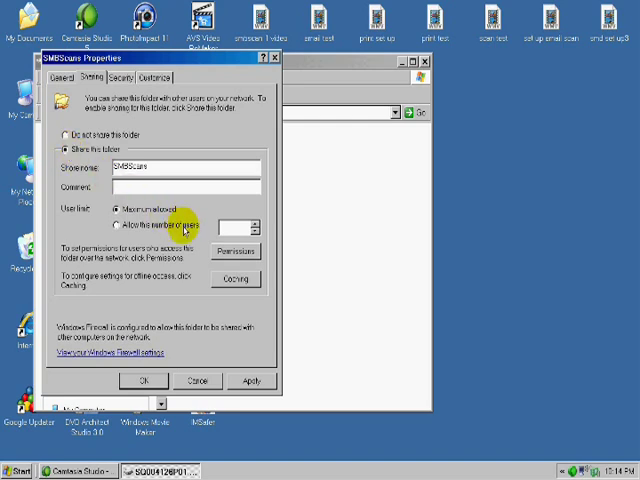
mouse_move(236, 252)
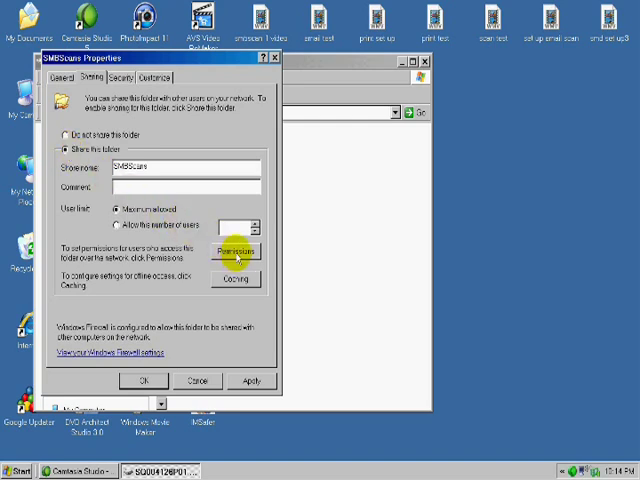
click(238, 252)
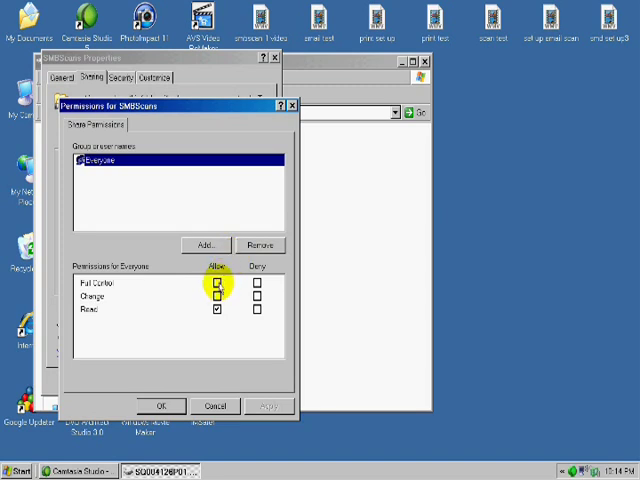
click(220, 284)
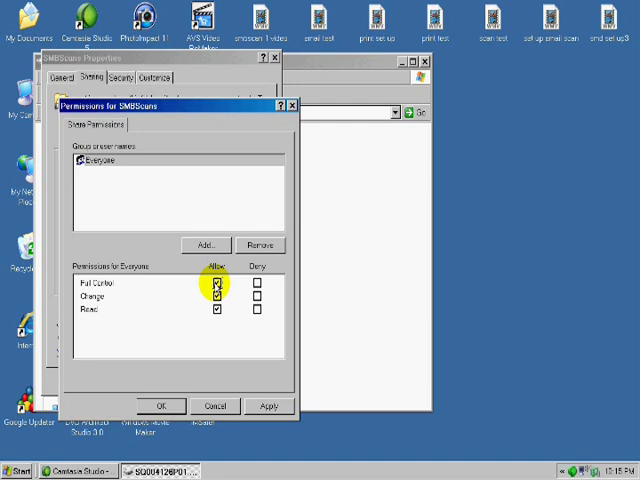
mouse_move(168, 352)
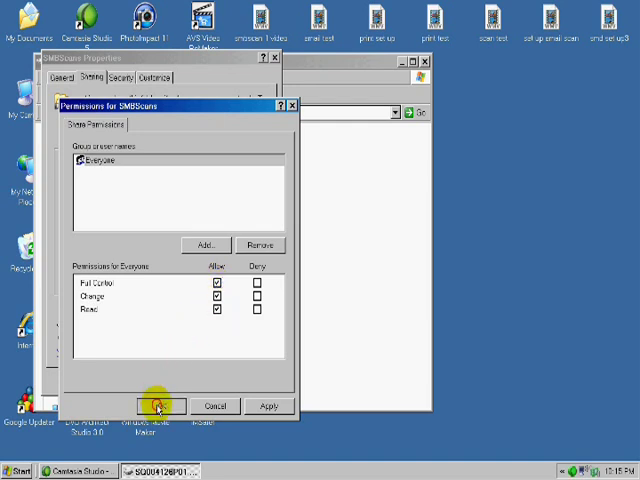
click(160, 406)
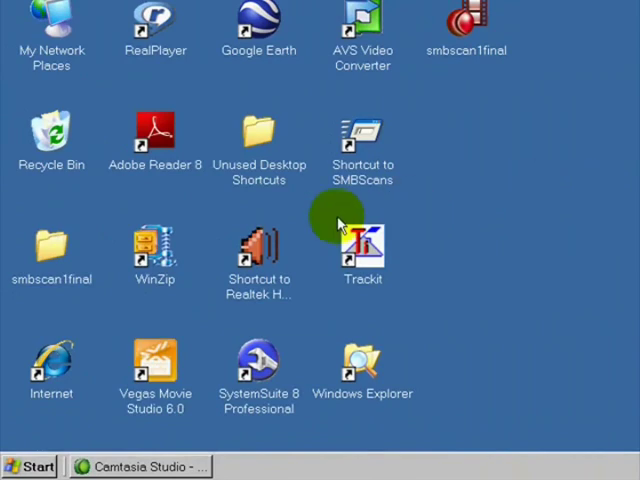
mouse_move(110, 290)
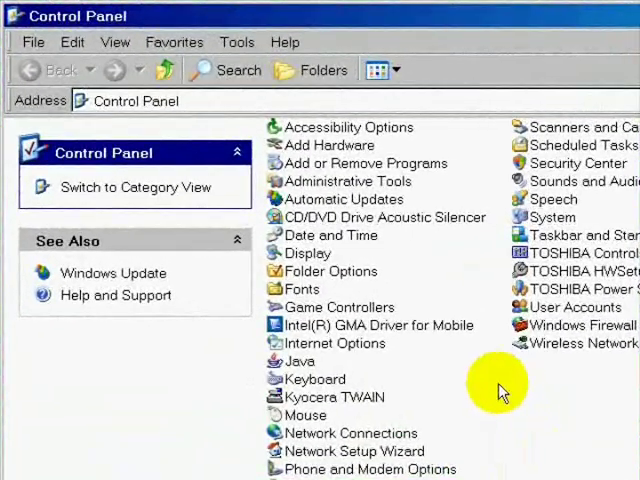
mouse_move(536, 450)
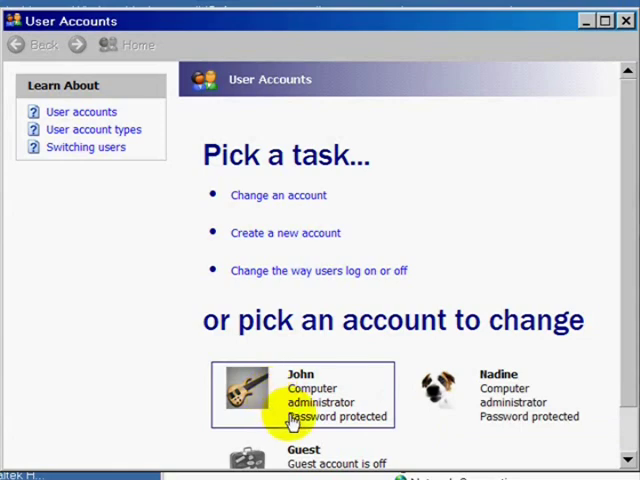
mouse_move(256, 384)
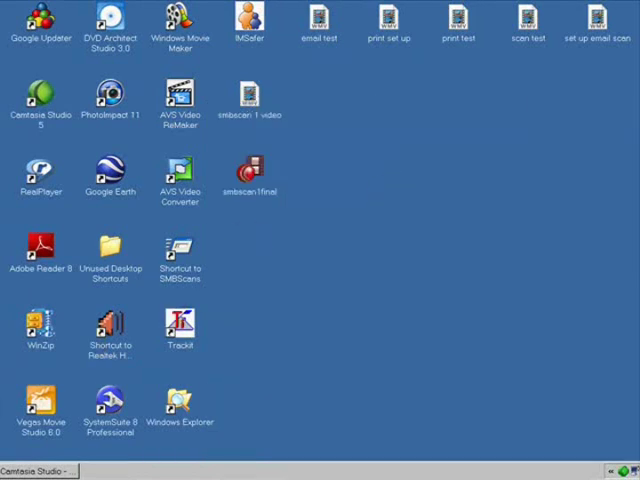
Run cmd and the hostname command to reveal the computer name TheFoleys, then exit.
click(16, 472)
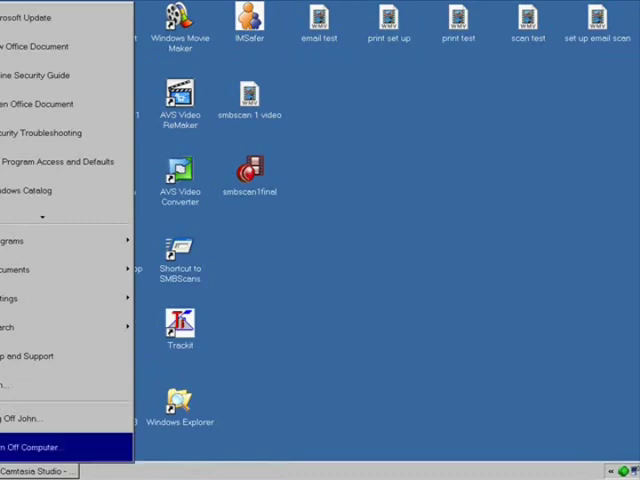
text(cmd)
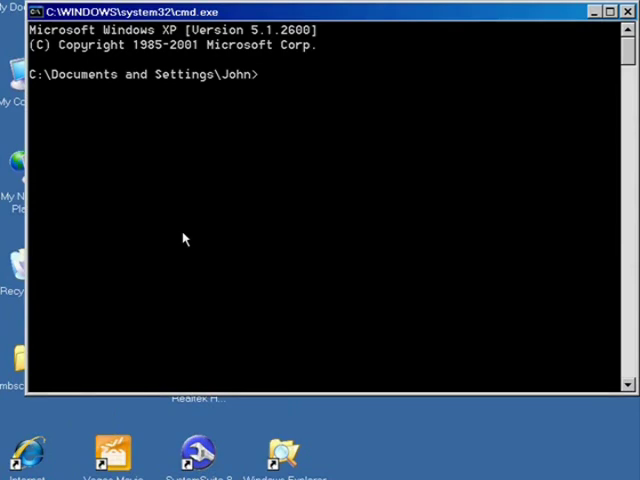
text(h)
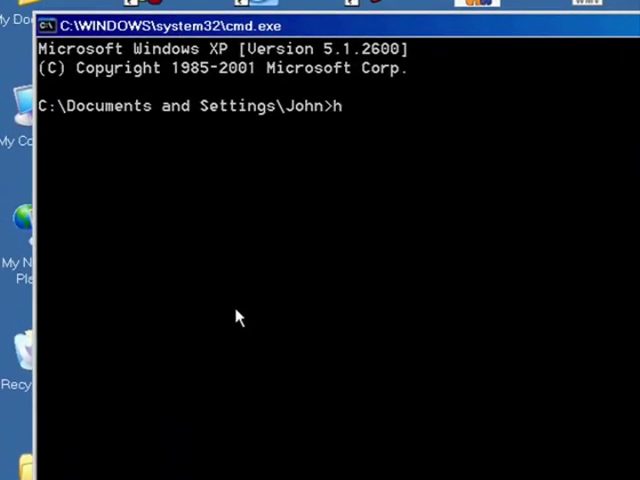
text(ost)
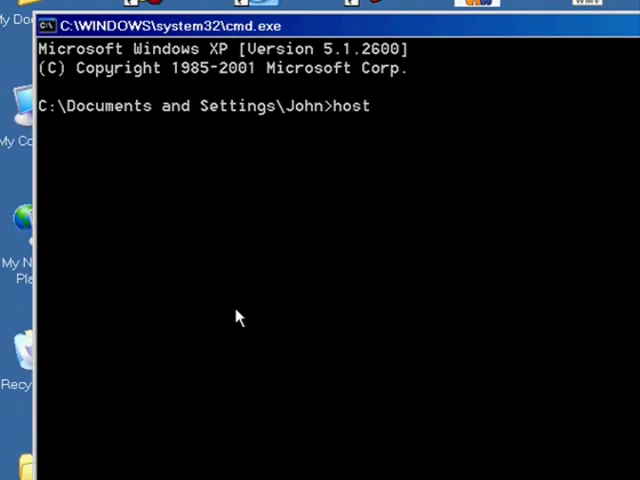
text(name)
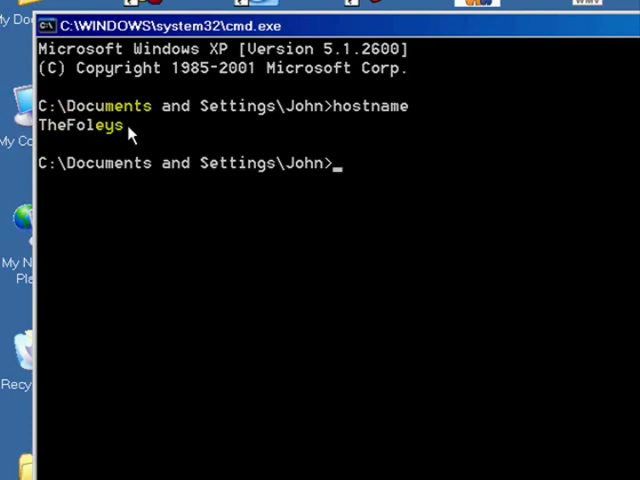
text(e)
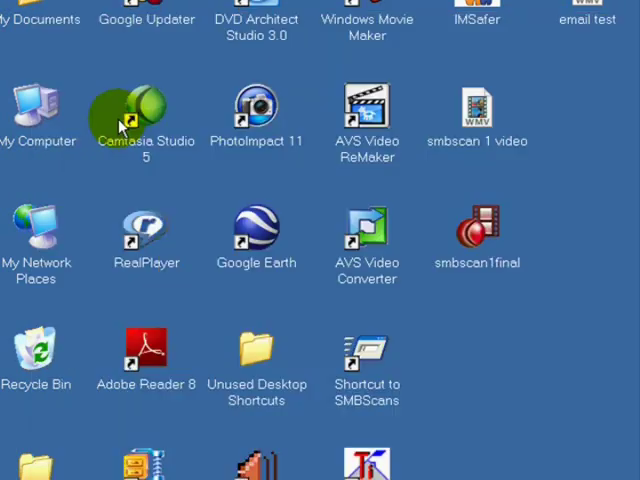
mouse_move(400, 360)
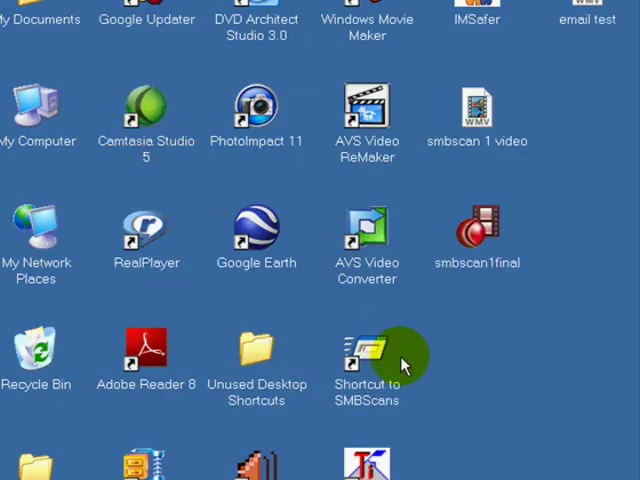
Scroll the YouTube page in the newly opened Firefox window.
scroll(down, 3)
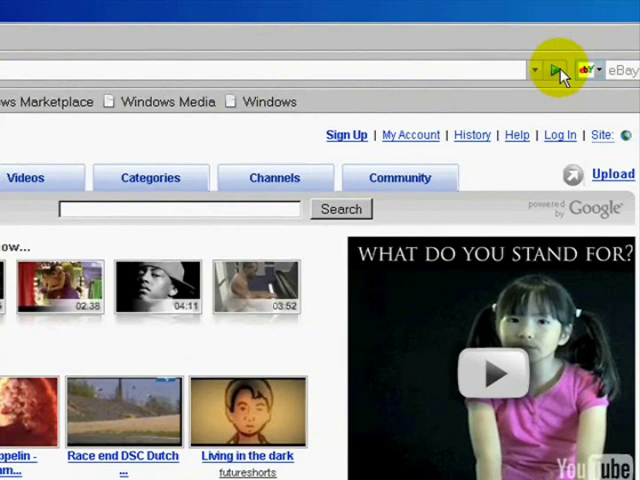
mouse_move(556, 68)
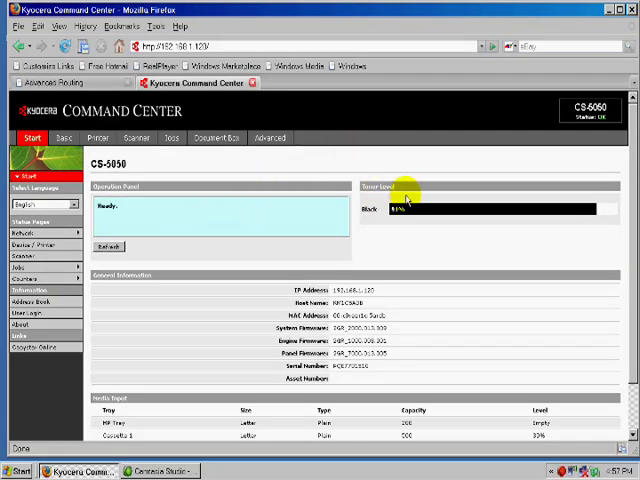
mouse_move(312, 194)
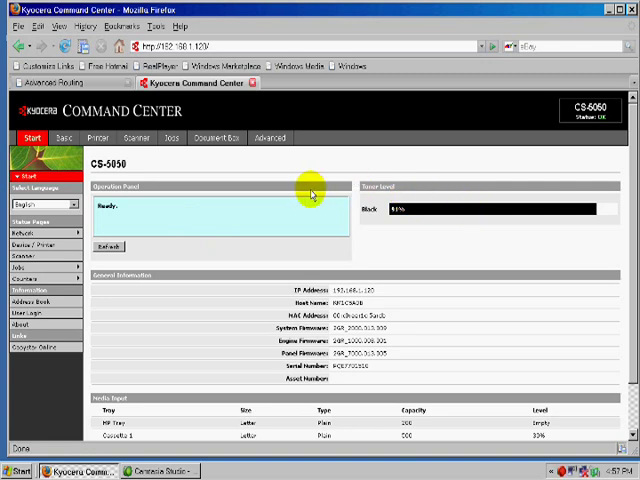
mouse_move(164, 216)
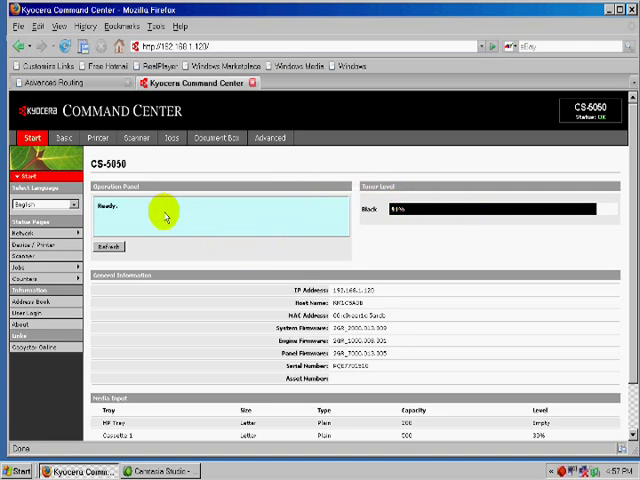
Under Basic > Scanner, review the SMB protocol settings, then switch to the E-mail settings.
click(68, 138)
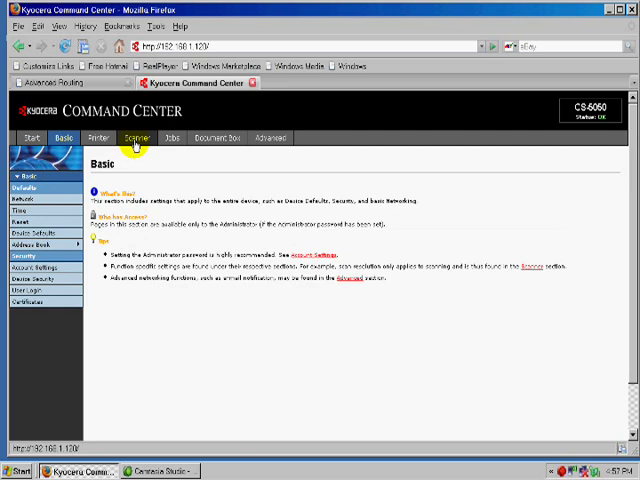
click(156, 136)
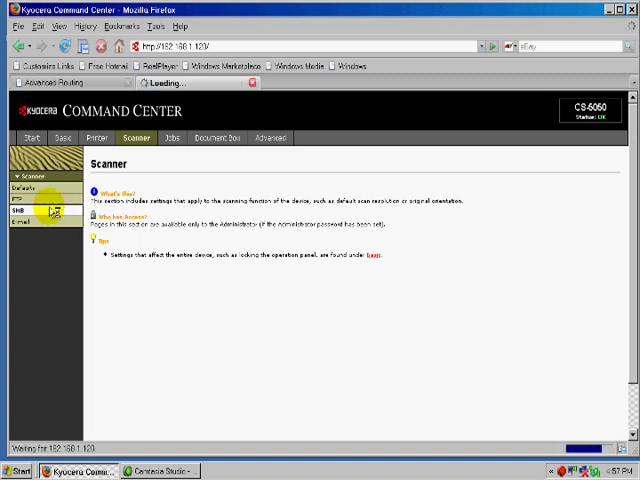
click(20, 212)
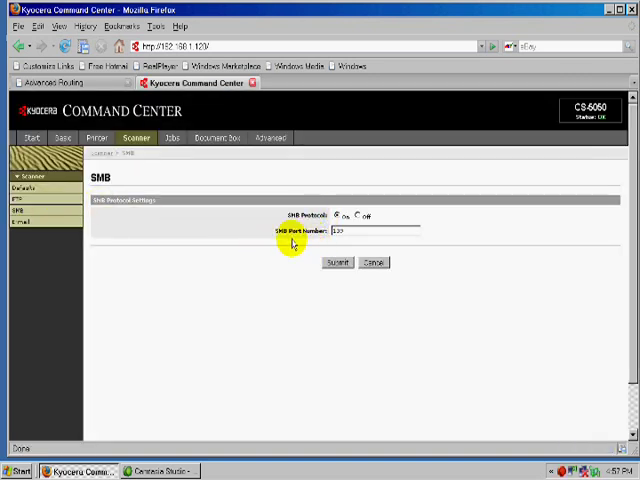
mouse_move(316, 248)
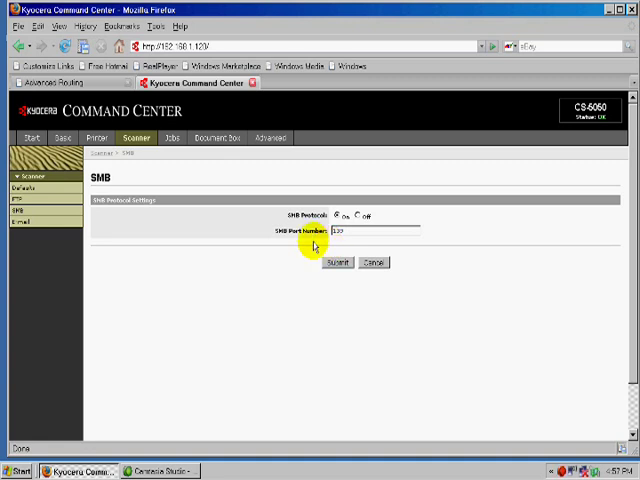
mouse_move(124, 184)
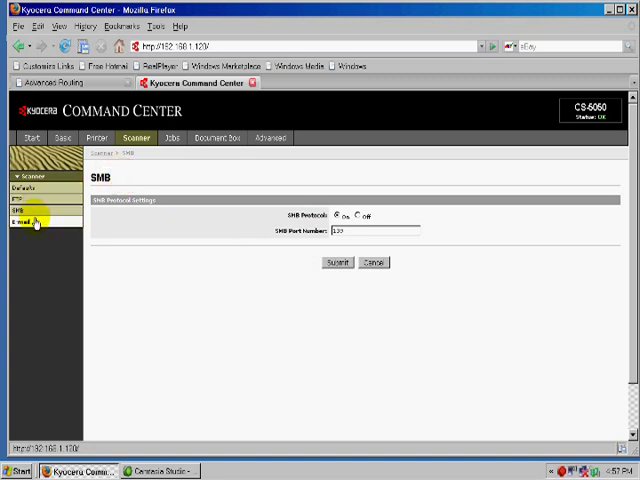
click(18, 226)
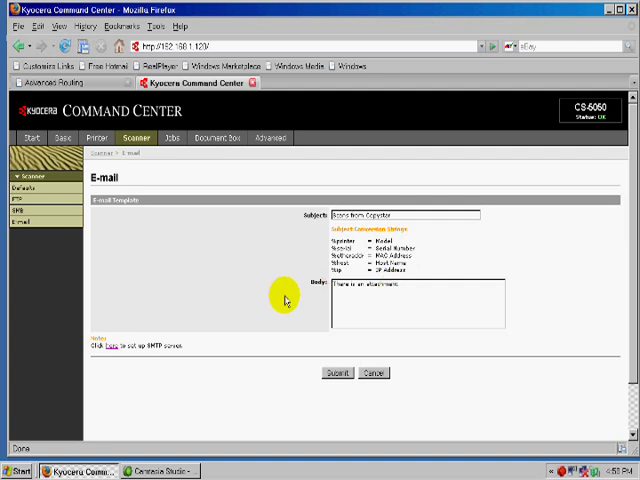
mouse_move(284, 296)
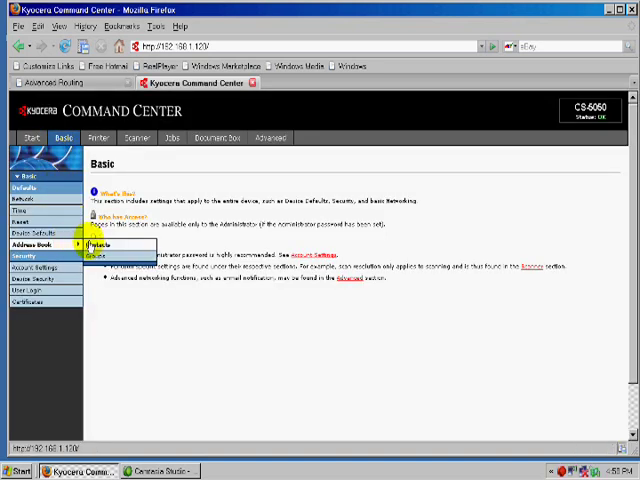
From Address Book Contacts, start a new contact for name, e-mail and SMB host details.
click(96, 256)
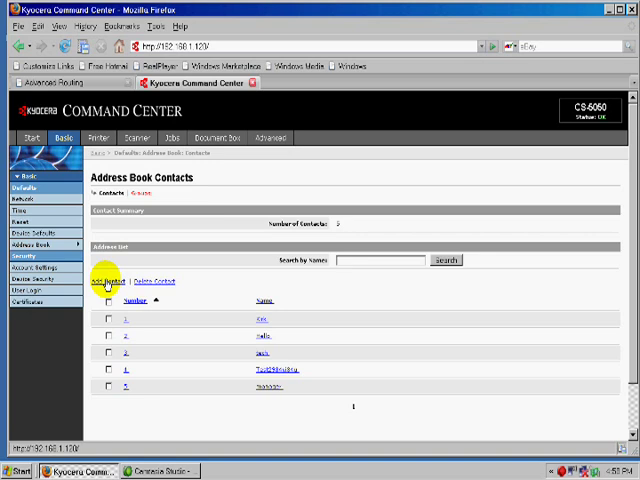
click(104, 284)
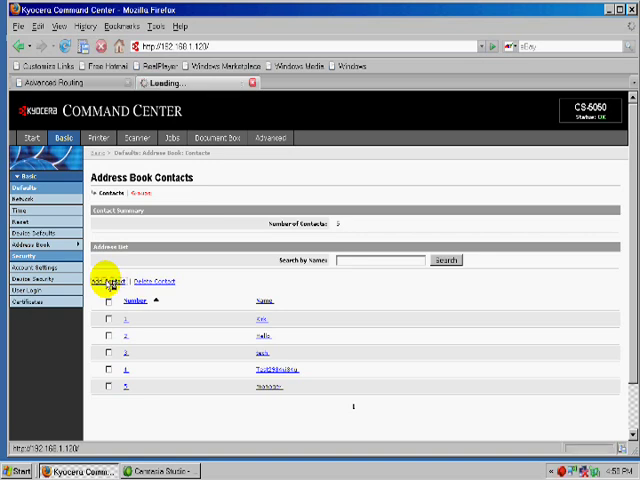
click(108, 280)
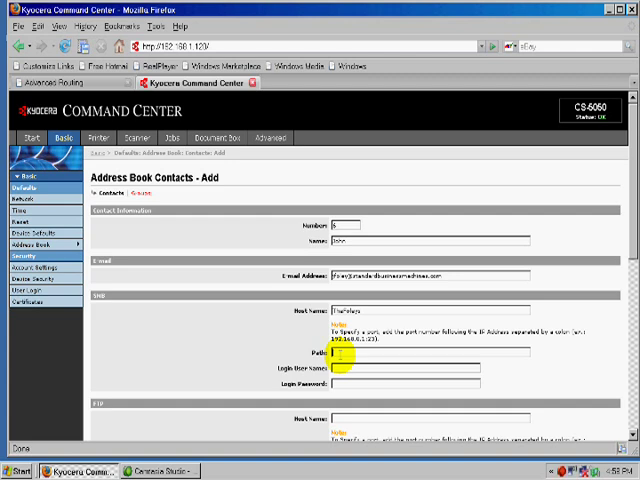
Finish the contact's SMB path and login user name and submit the new address-book entry.
text(58sary)
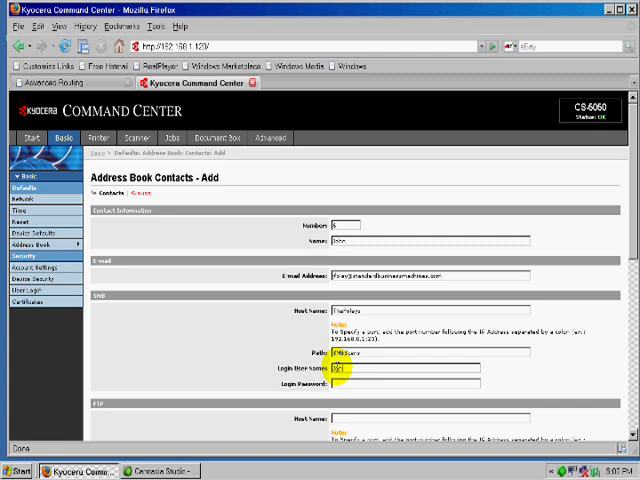
scroll(down, 3)
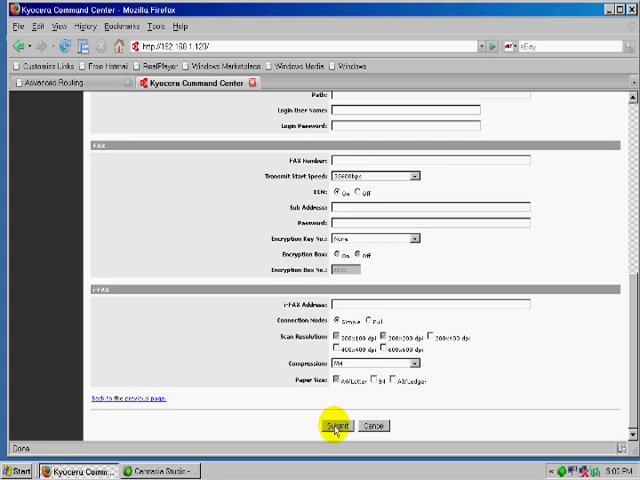
click(336, 424)
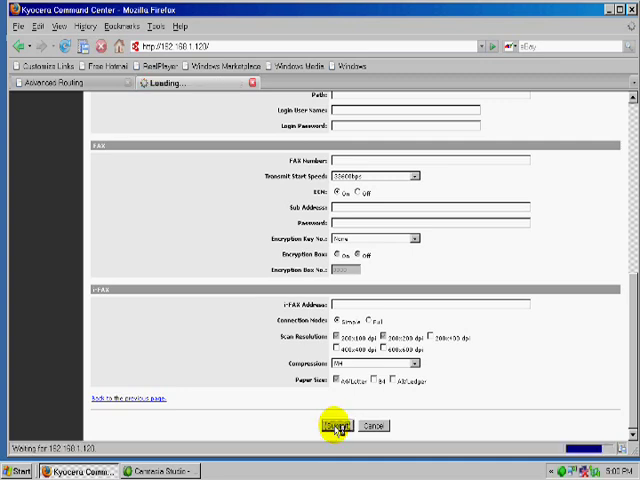
click(336, 424)
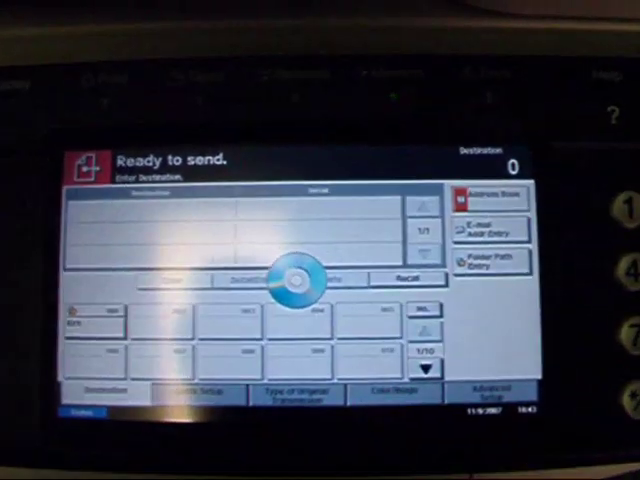
Bring up the copier's Ready to send destination screen for the test scan.
click(492, 196)
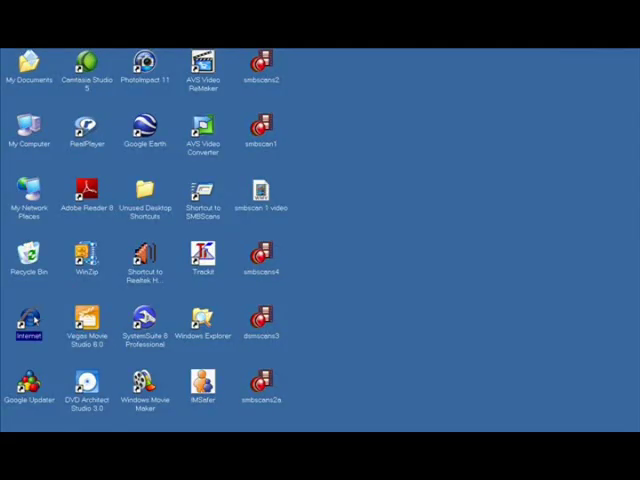
Launch Firefox, go to yahoo.com and enter the AT&T Yahoo! Mail Classic inbox.
double_click(28, 324)
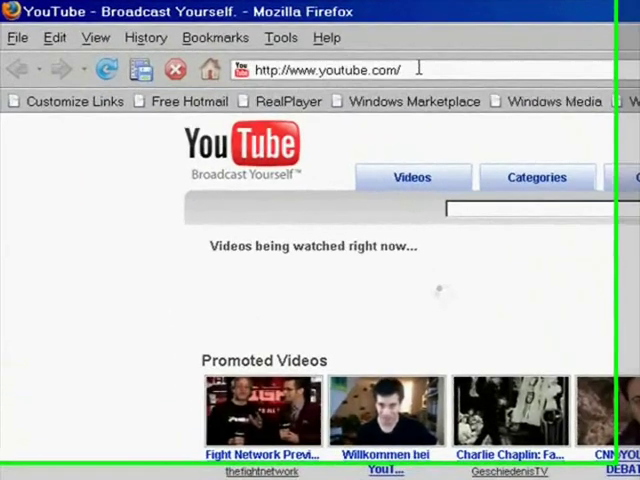
click(330, 72)
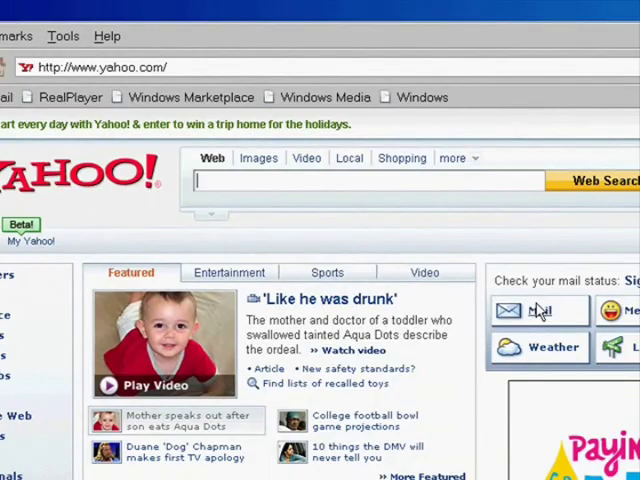
click(538, 310)
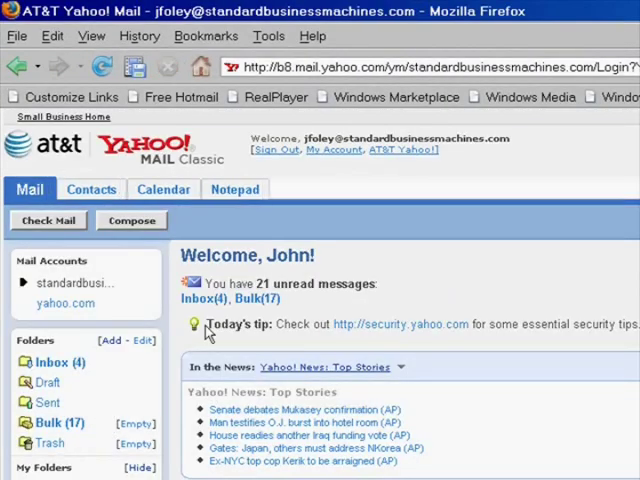
From the Inbox, view the 'Scans from Copystar' message's PDF Send Result Report in Adobe Reader.
click(52, 362)
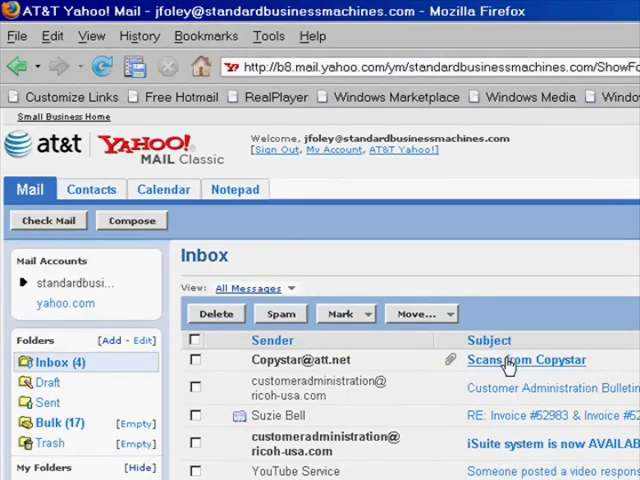
click(524, 360)
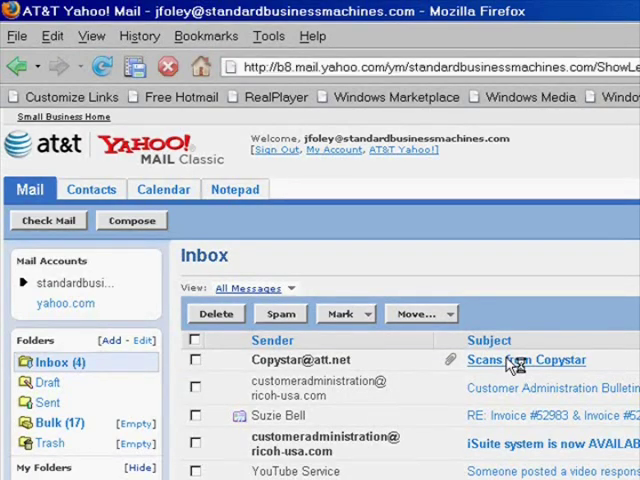
click(524, 360)
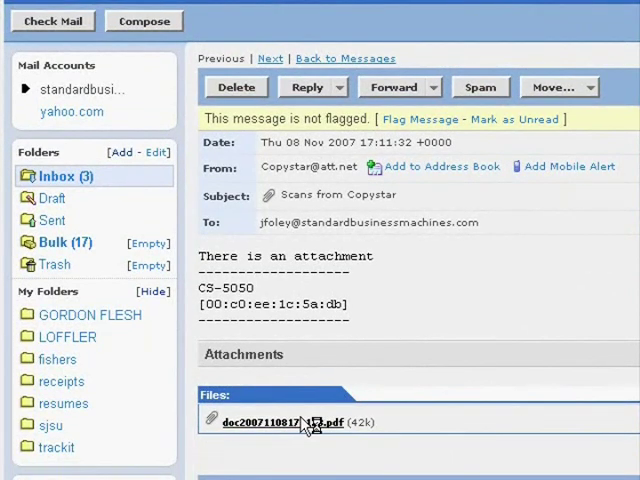
click(284, 422)
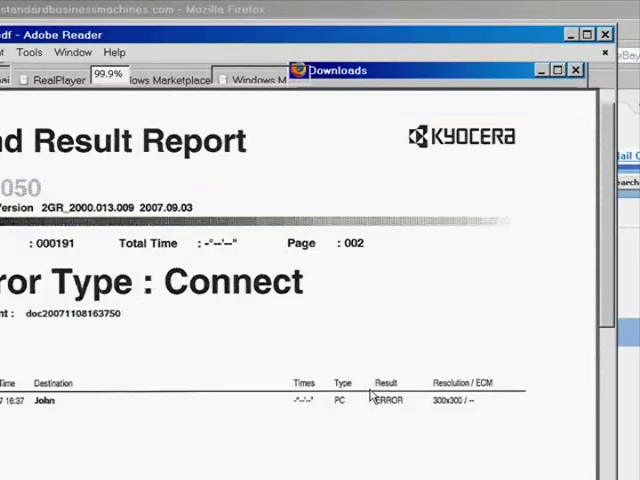